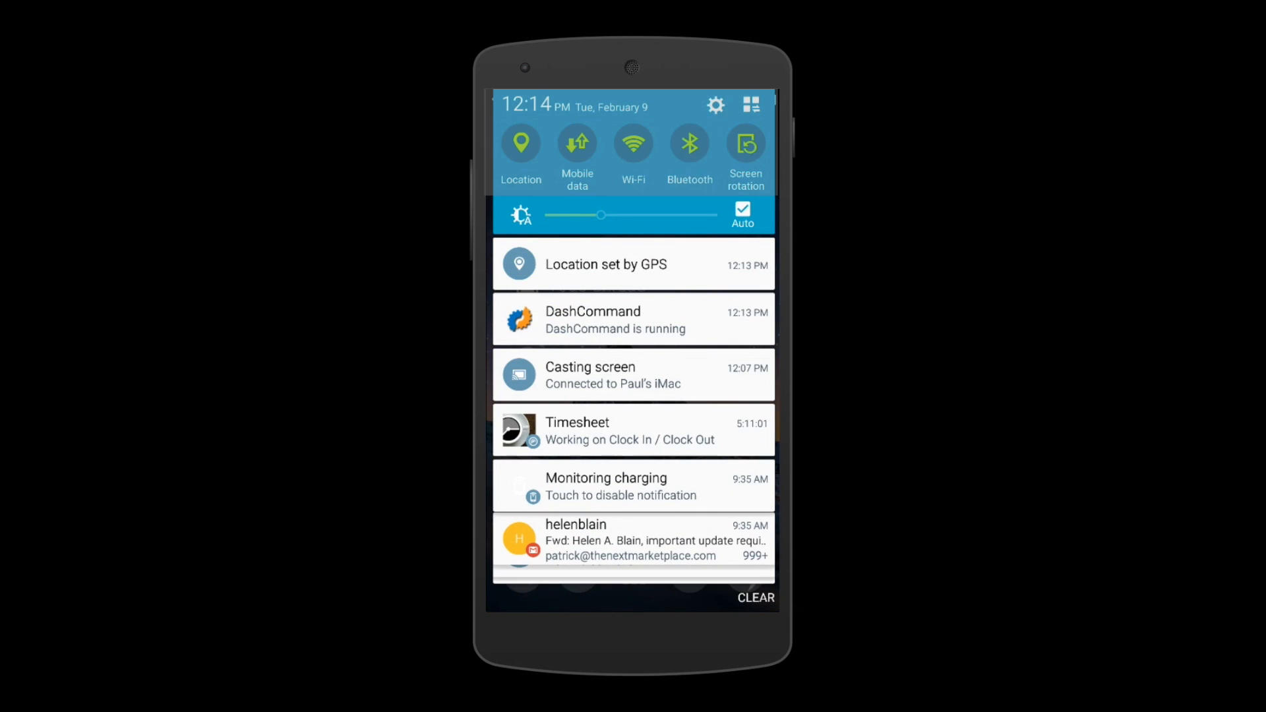
# - Turn on Bluetooth, scan for devices and pair with the Kiwi BD adapter
pyautogui.click(690, 147)
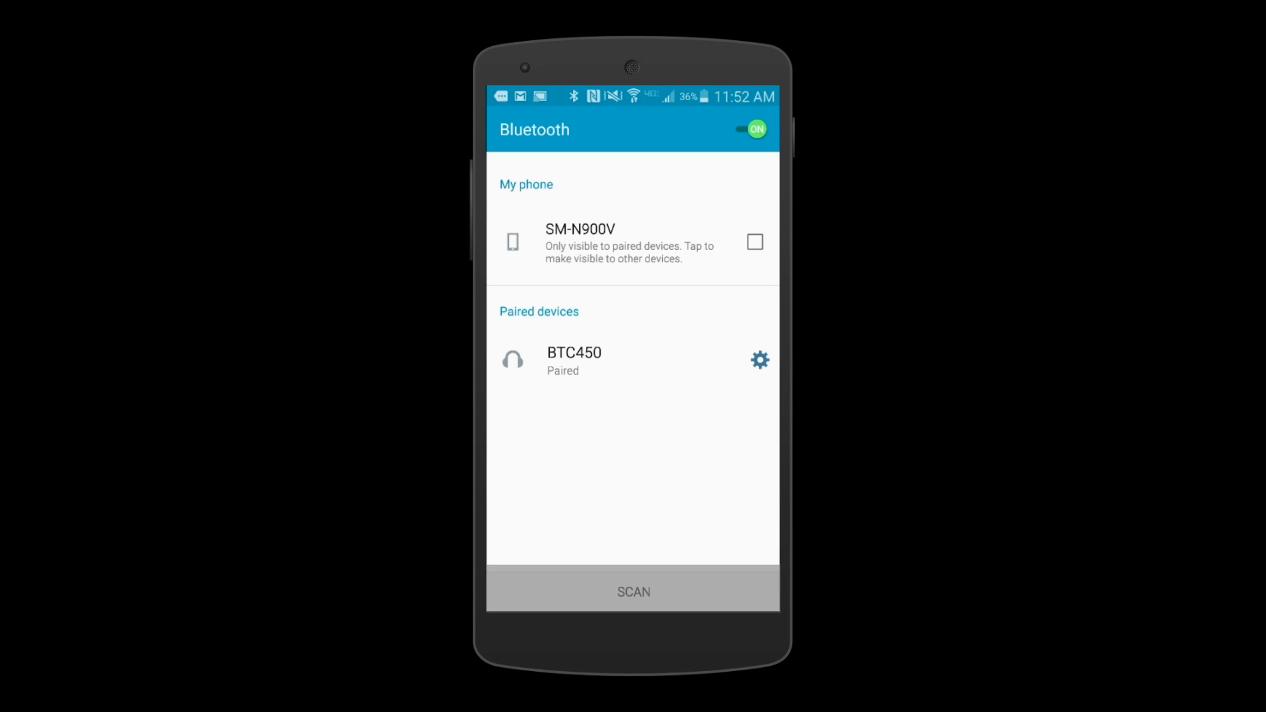
pyautogui.click(633, 591)
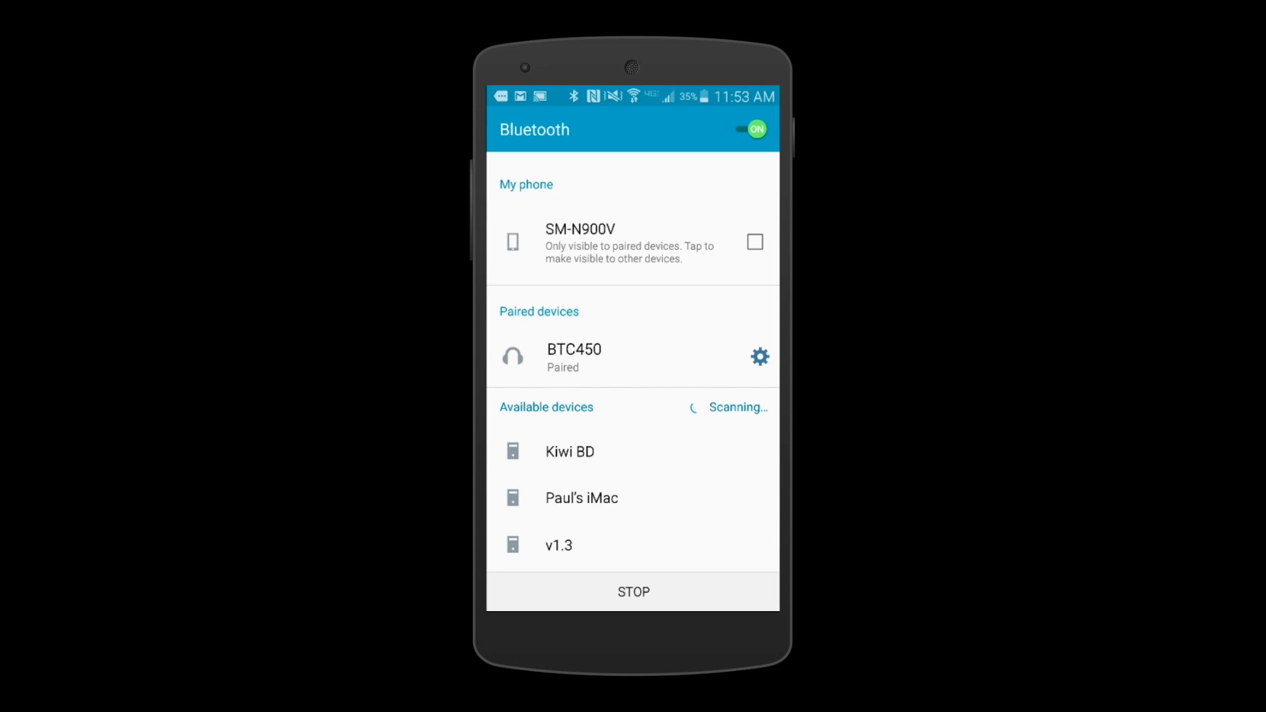
pyautogui.click(569, 451)
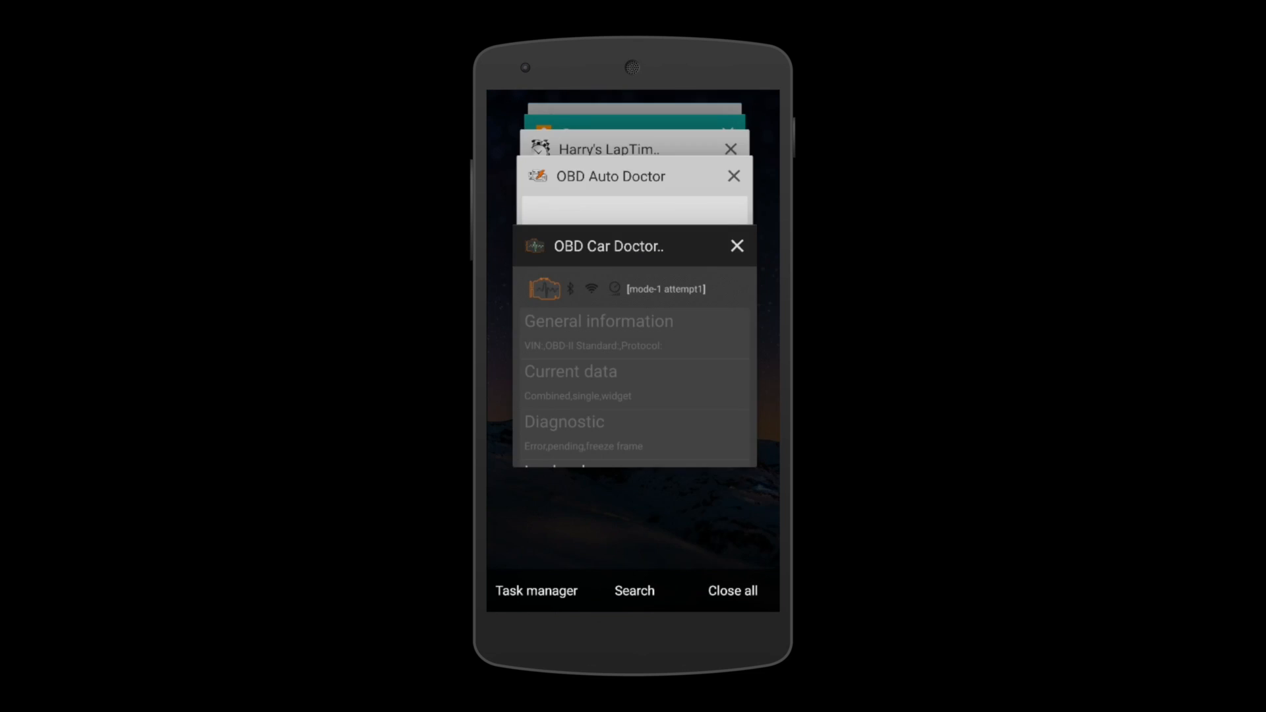
pyautogui.scroll(-3)
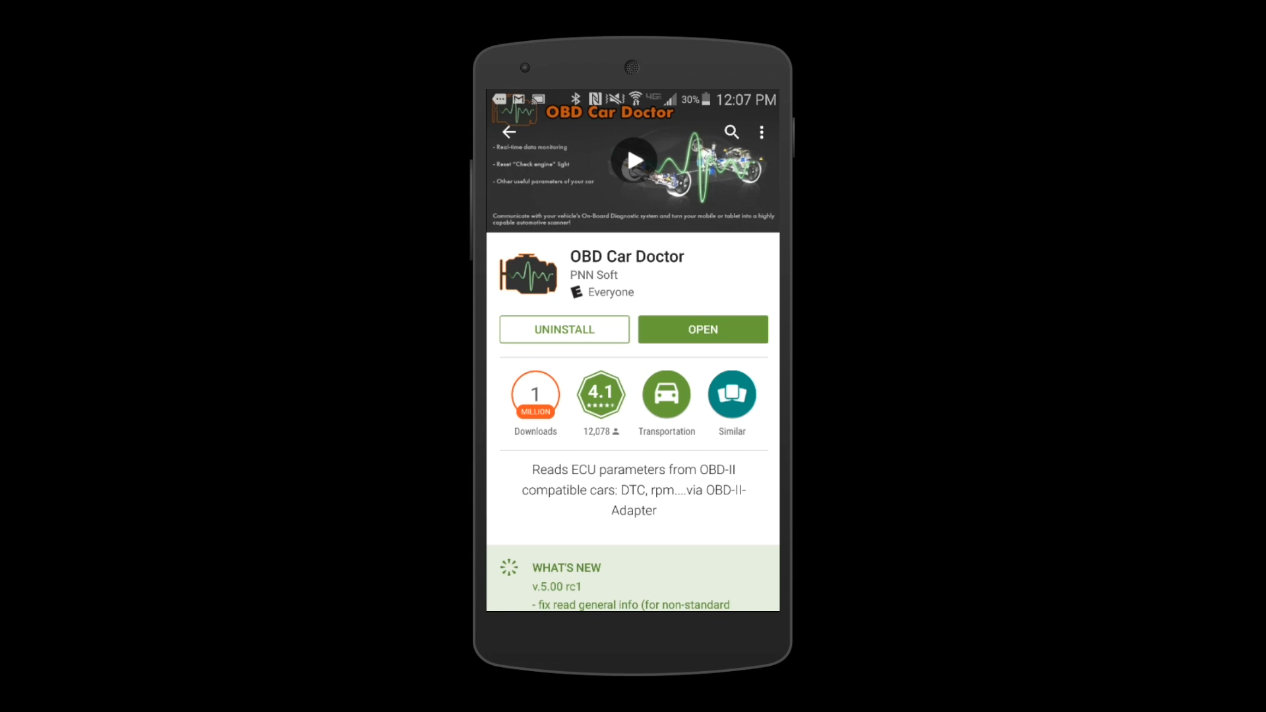
# - Launch OBD Car Doctor, keep English and advance setup to the connection mode page
pyautogui.click(701, 330)
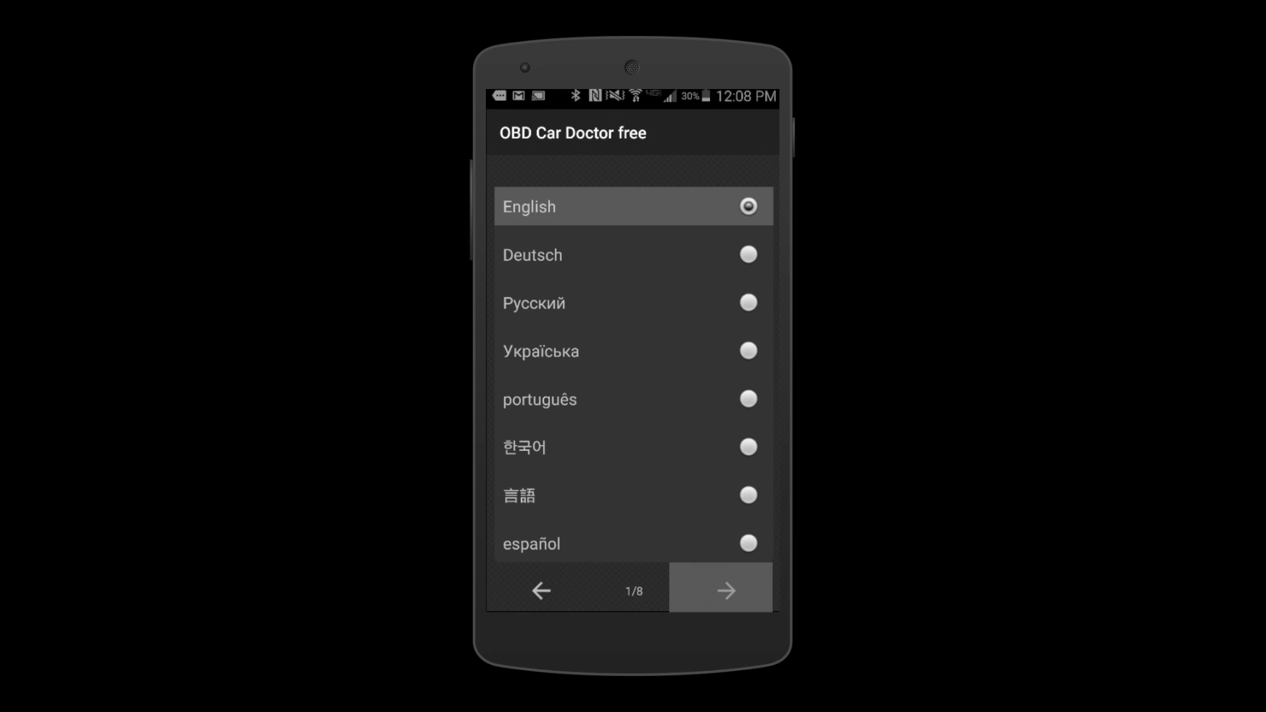
pyautogui.click(723, 589)
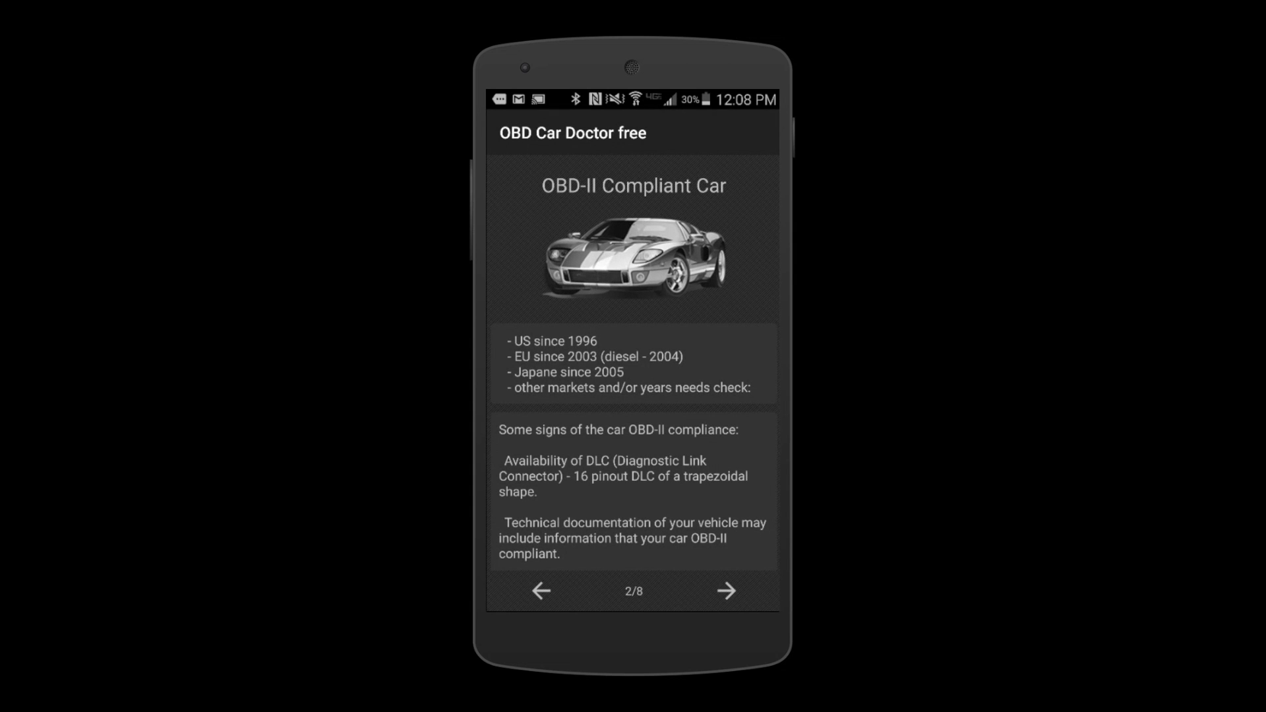
pyautogui.click(724, 591)
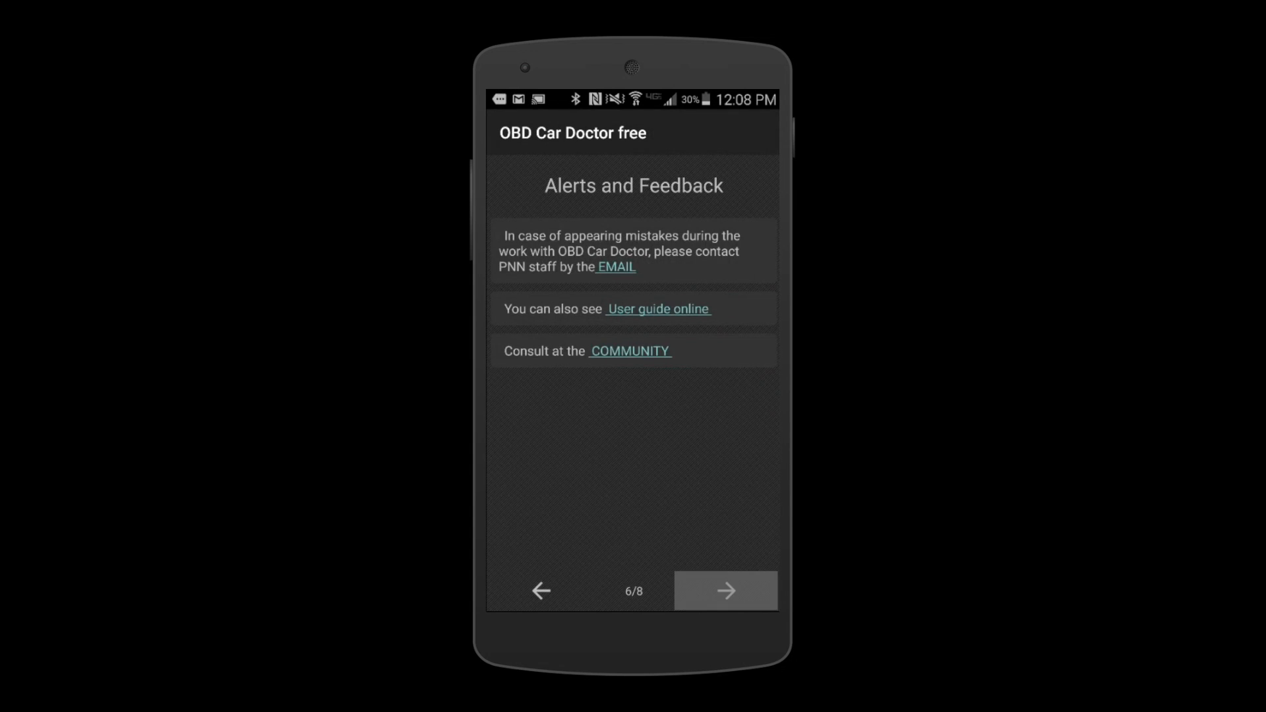
pyautogui.click(724, 591)
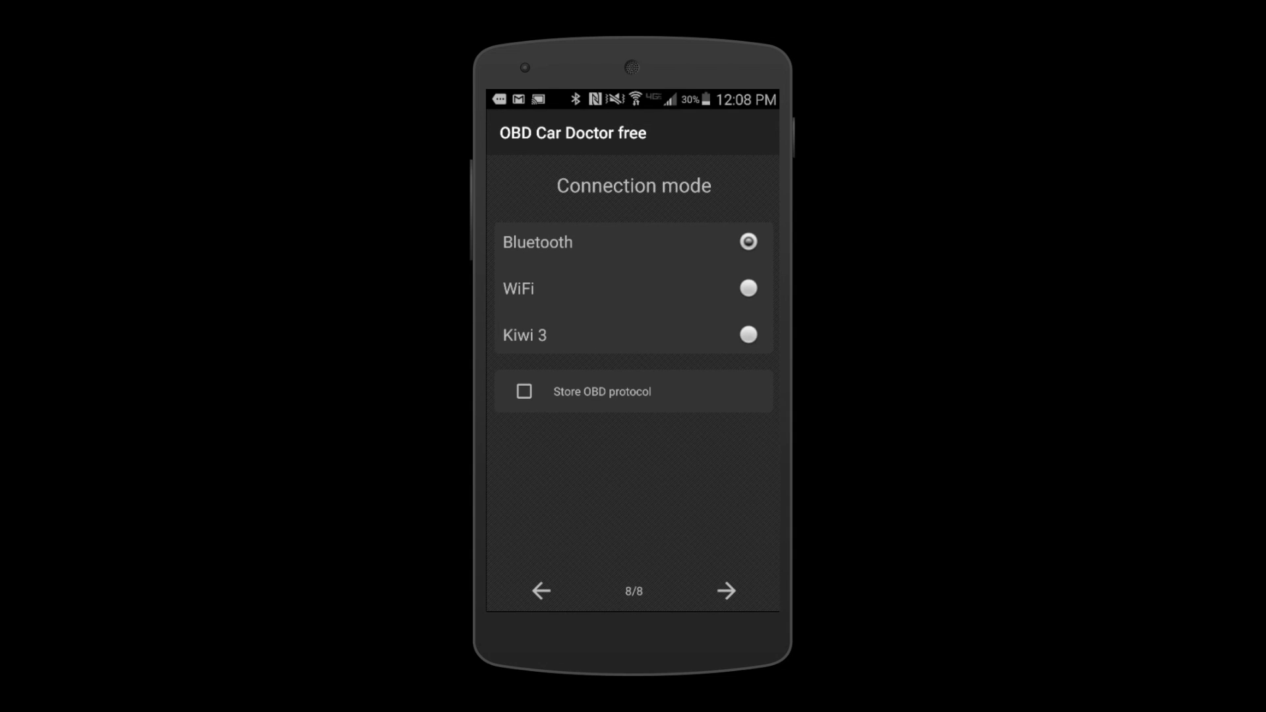
# - Choose Kiwi 3 as the connection mode and finish setup at the main menu
pyautogui.click(746, 335)
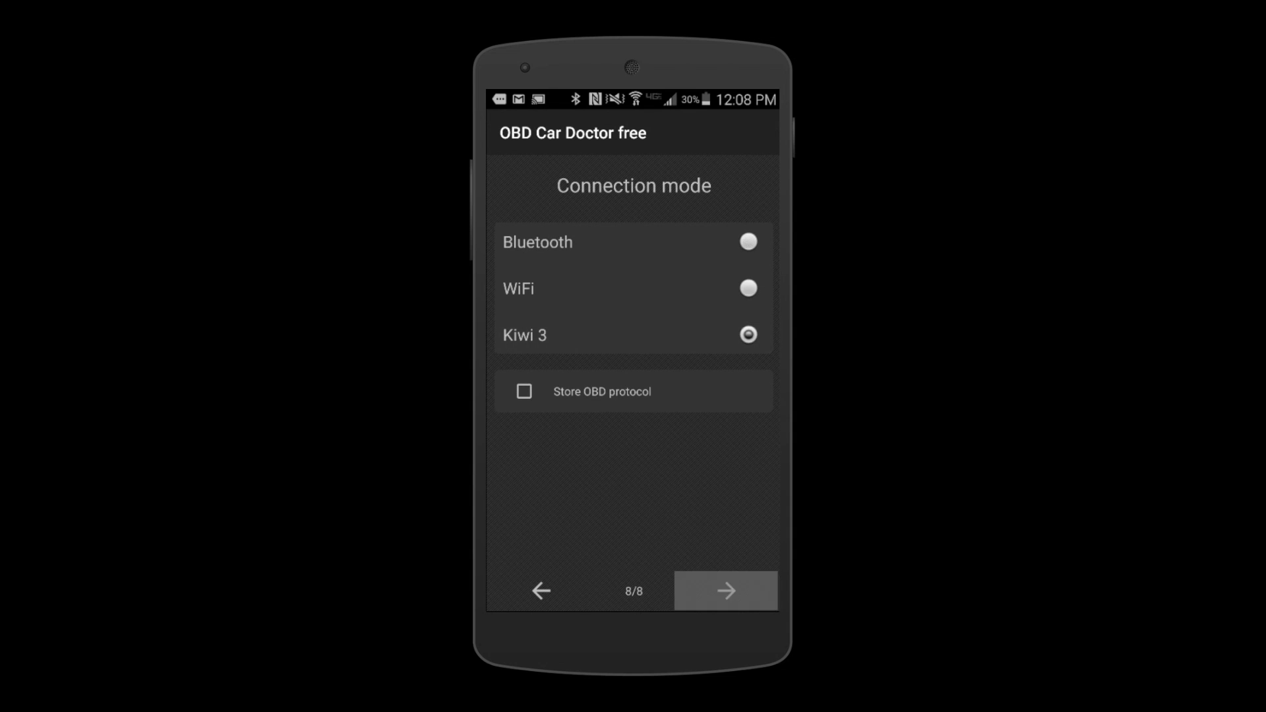
pyautogui.click(724, 591)
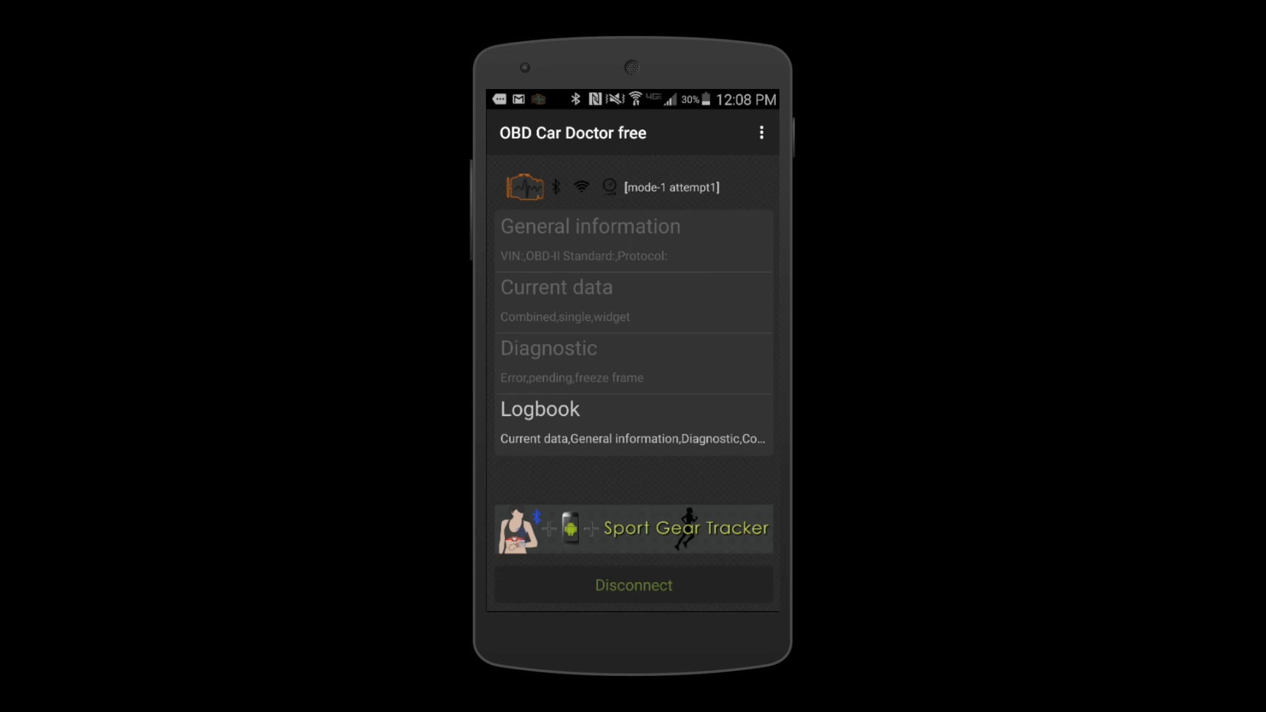